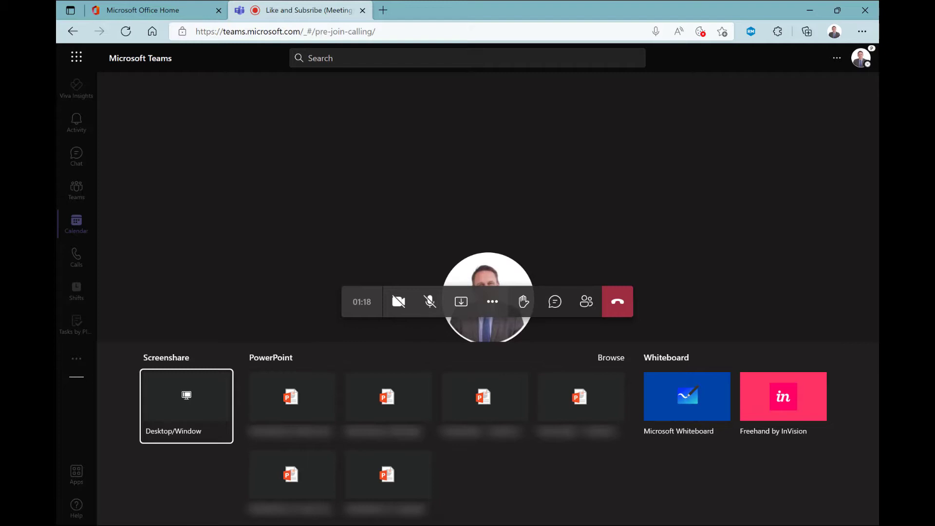
Reveal the Share content tray with Screenshare, PowerPoint and Whiteboard options.
click(186, 405)
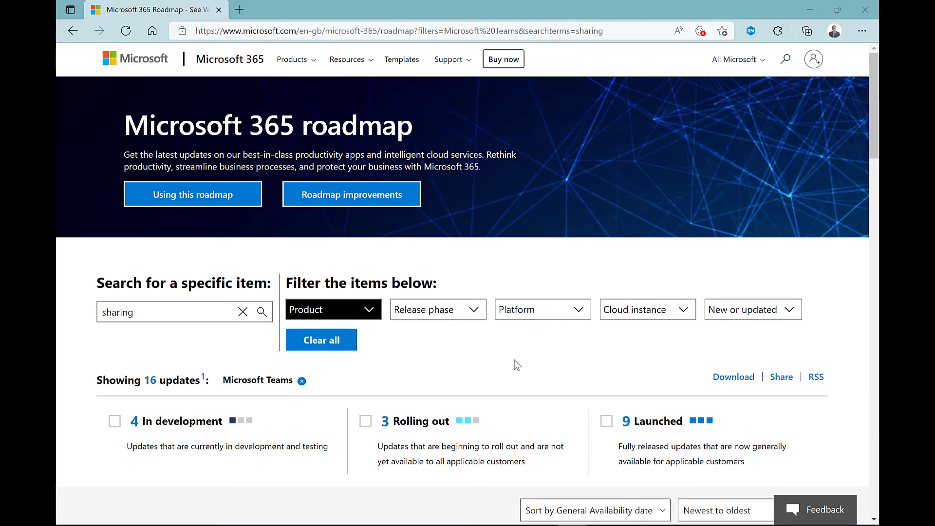
Scroll through the Microsoft Teams sharing results on the Microsoft 365 roadmap.
scroll(down, 3)
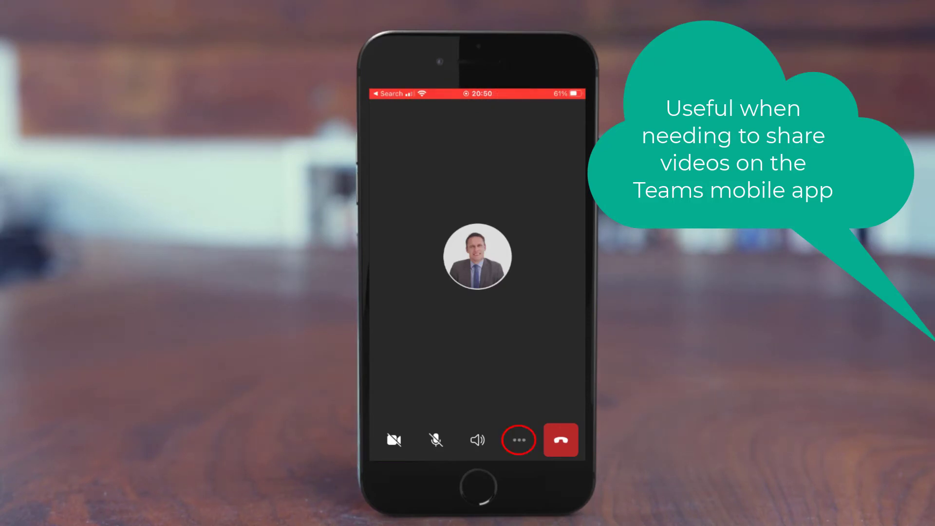
Reach Share from the ... More menu of the mobile meeting.
click(517, 439)
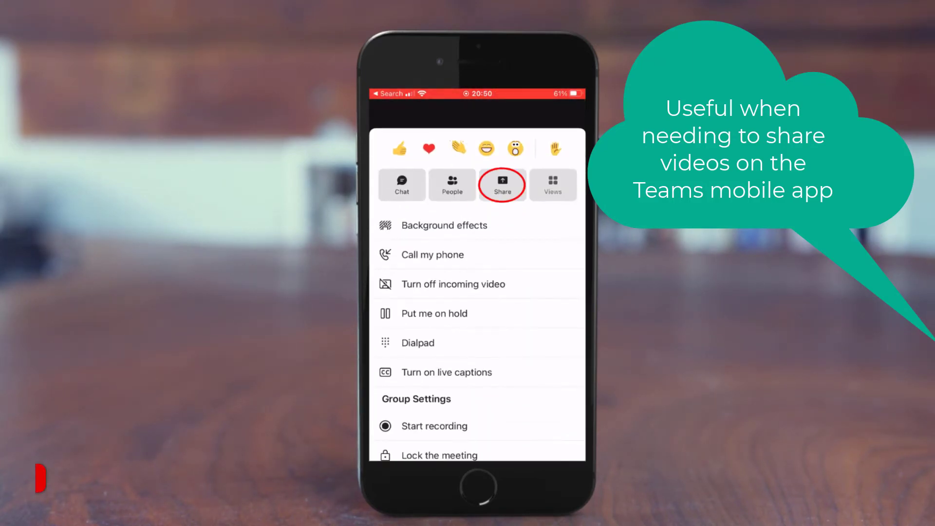
click(502, 185)
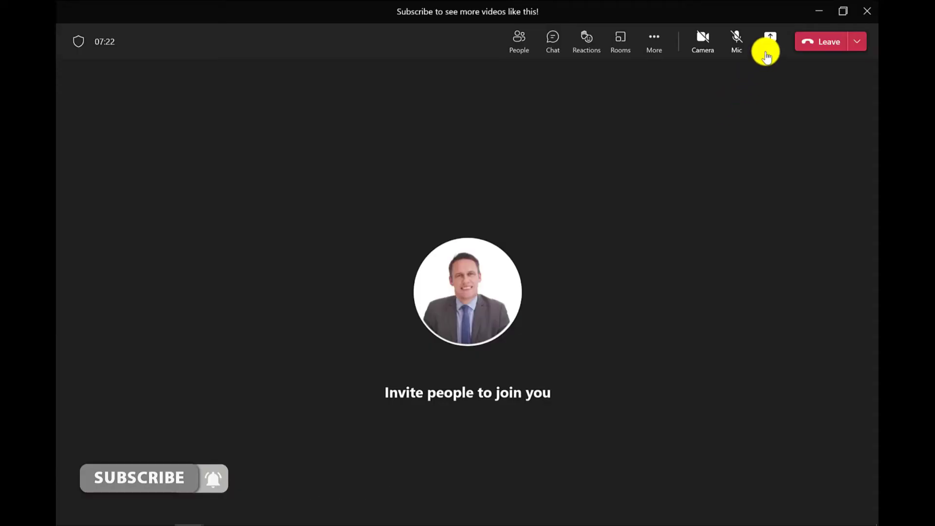
Present the whole screen with Include computer sound on, showing the Ready Steady Excel channel.
click(769, 37)
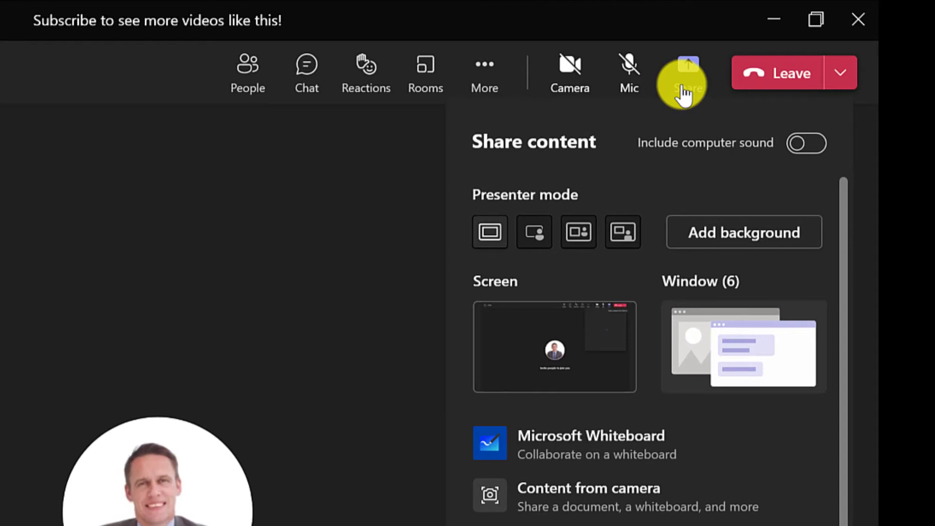
click(805, 143)
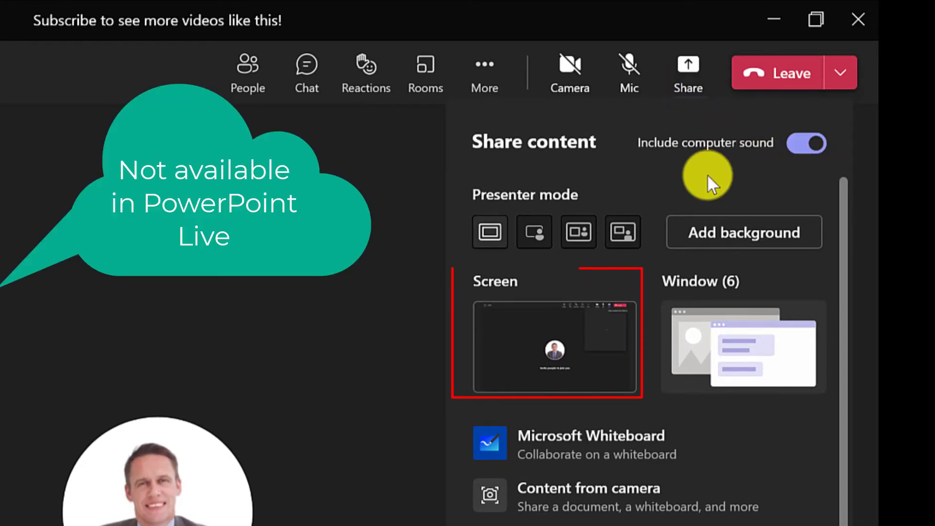
click(547, 347)
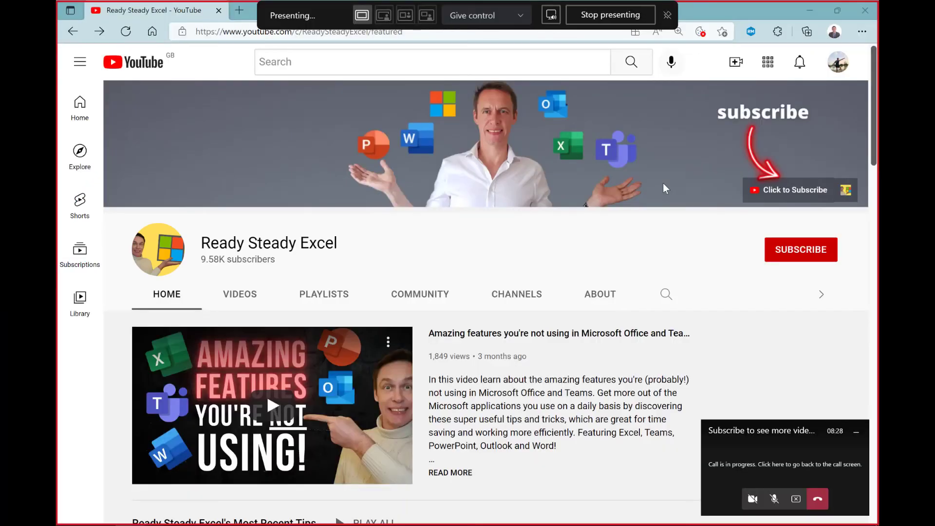